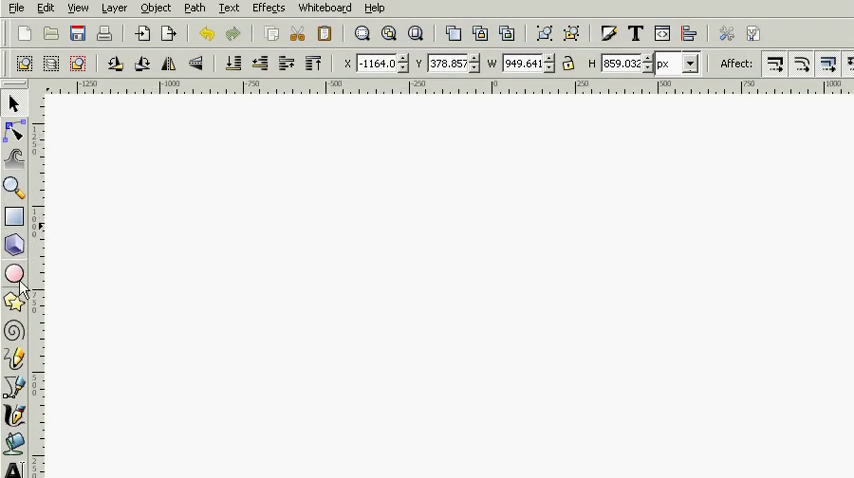
Step: Choose the Ellipse tool and draw a large green-filled circle with a black outline
left_click(14, 276)
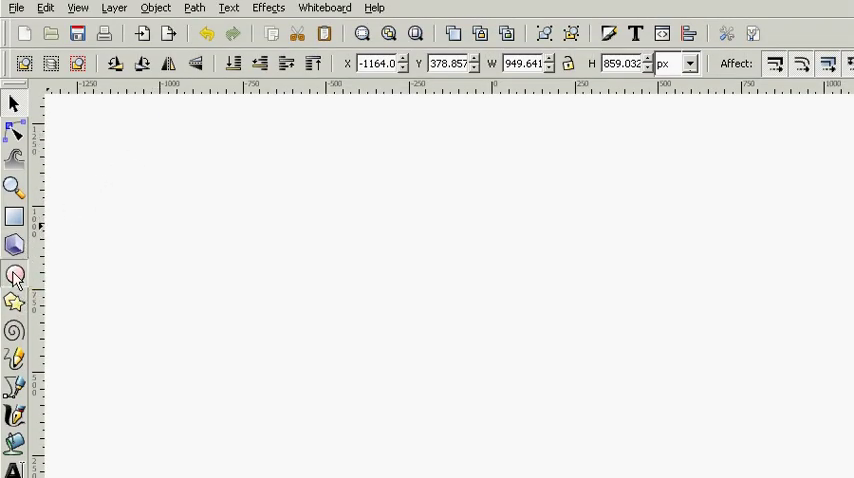
left_click(14, 276)
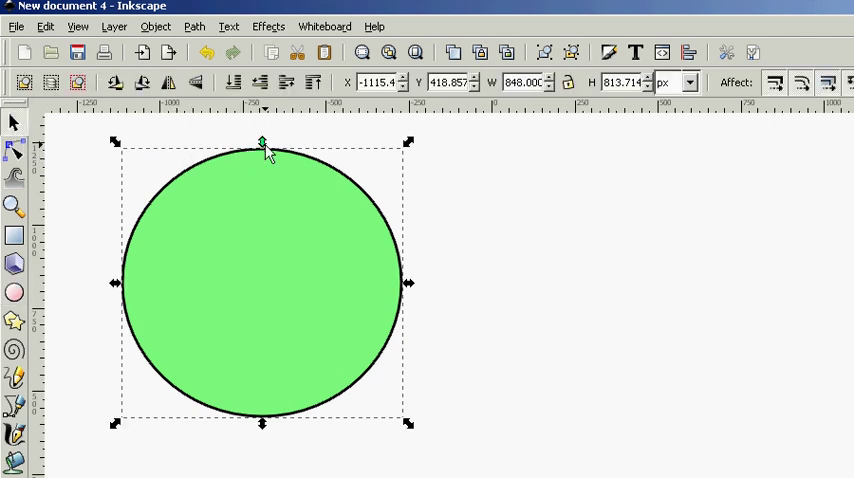
Step: Nudge the circle, then cut a wedge from its upper right using the arc handle
left_click_drag(260, 142, 260, 152)
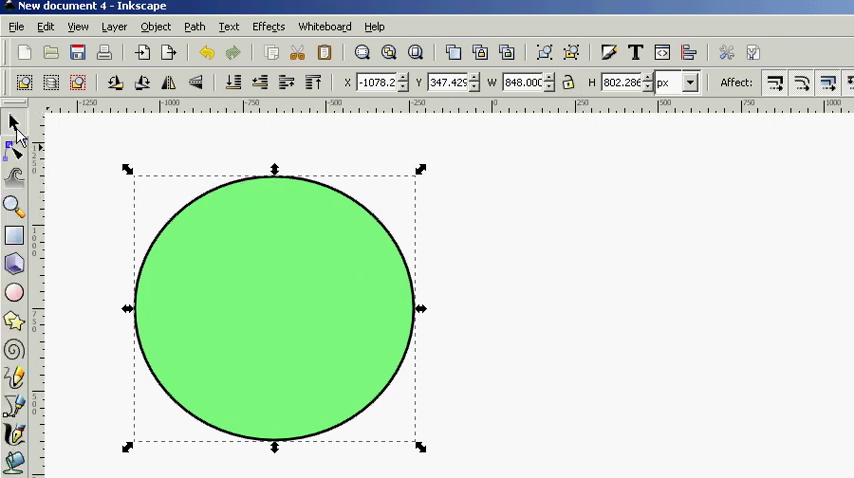
left_click(14, 150)
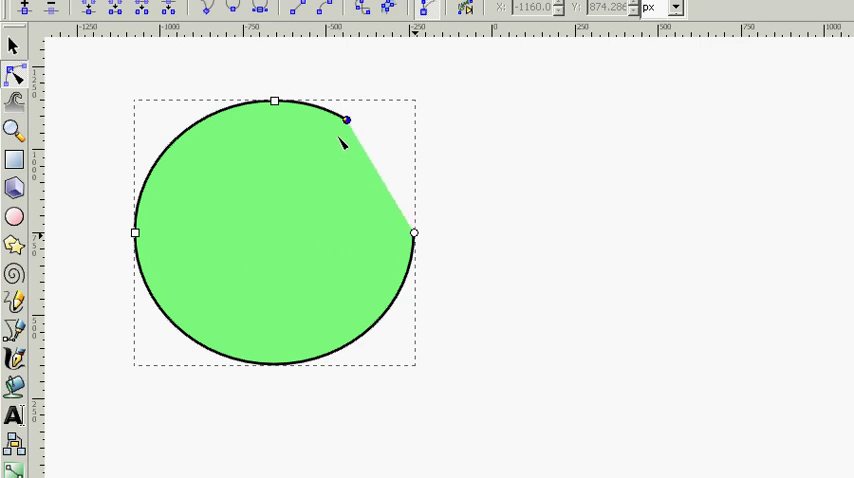
Step: Widen the wedge to a half circle, then close the arc back into a full shape
left_click_drag(346, 120, 150, 176)
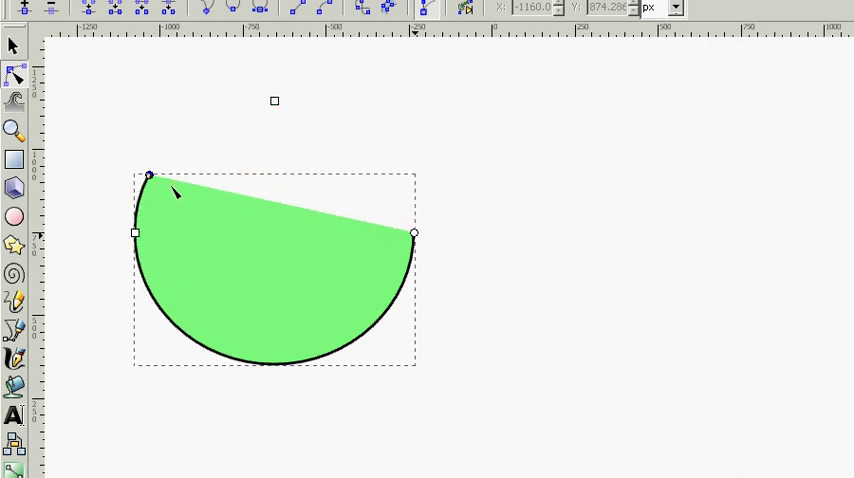
left_click_drag(148, 176, 136, 218)
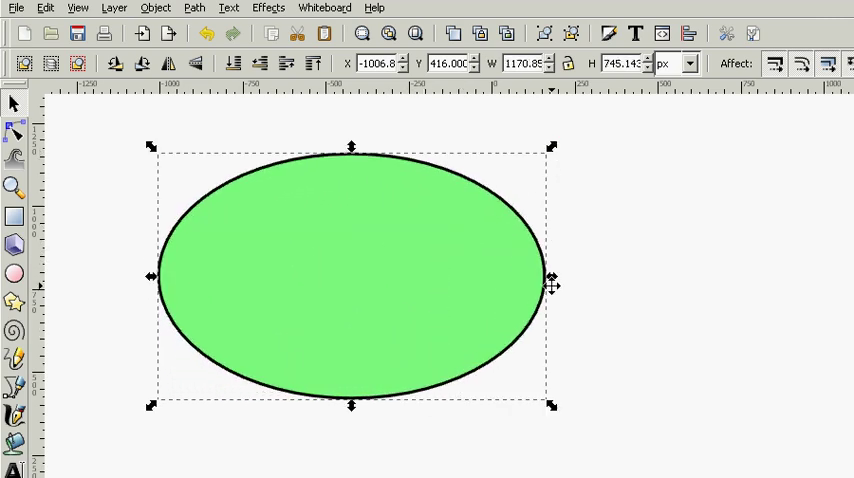
Step: Squeeze the ellipse to a circle, flatten it into a wide oval, and tilt it slightly
left_click_drag(552, 276, 404, 276)
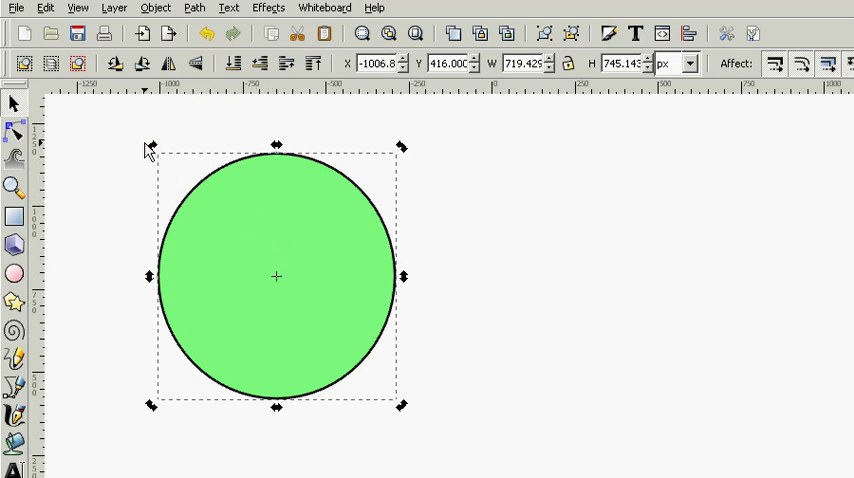
mouse_move(284, 150)
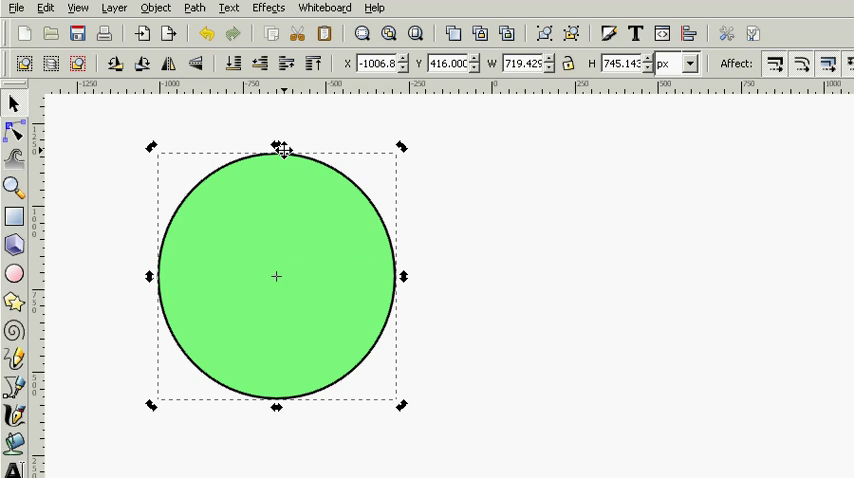
mouse_move(326, 272)
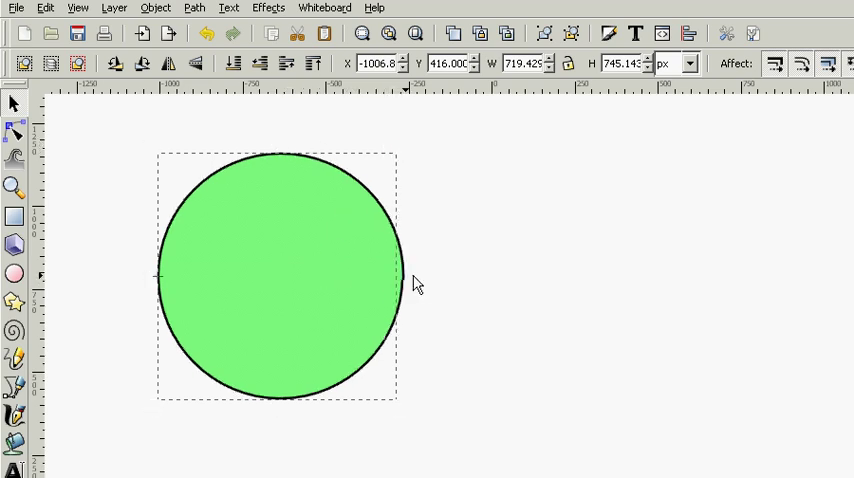
left_click_drag(396, 276, 544, 276)
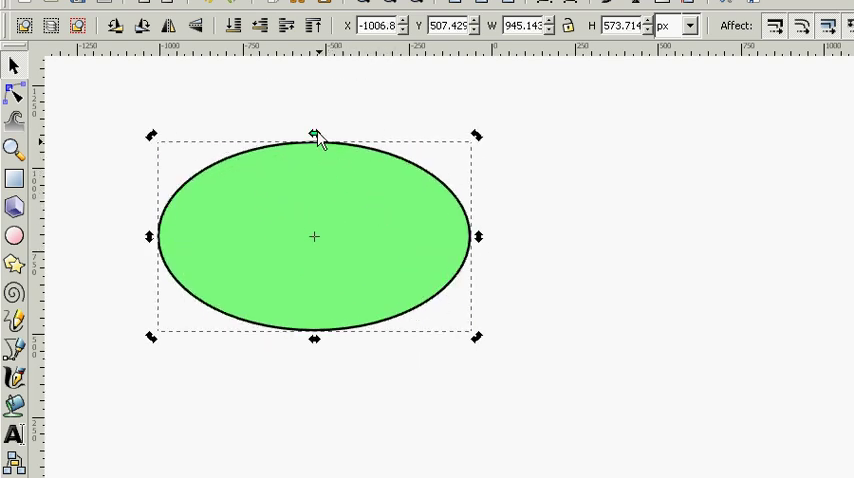
left_click_drag(316, 136, 196, 150)
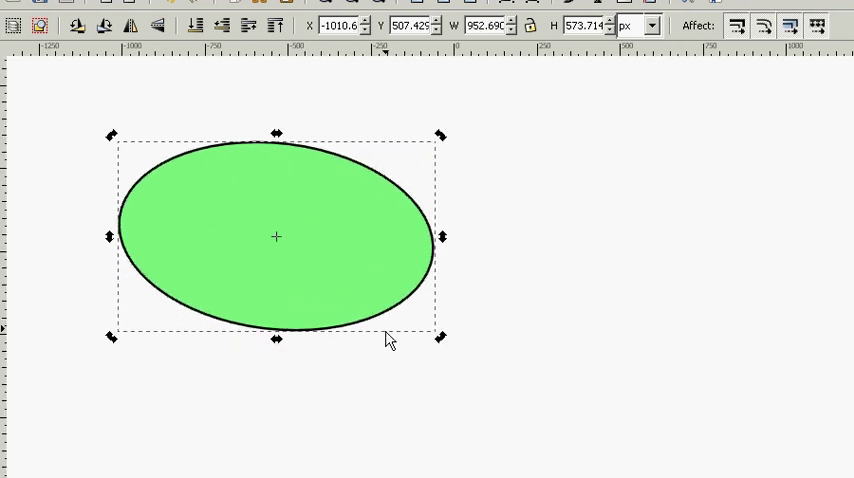
mouse_move(304, 258)
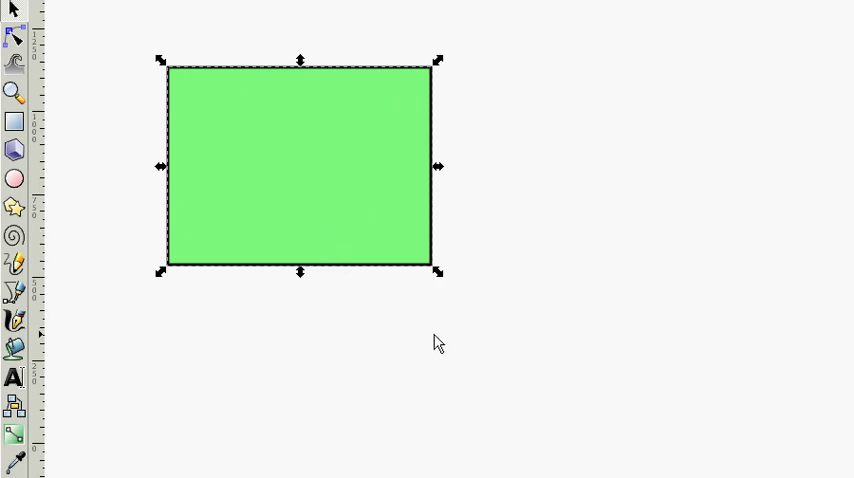
mouse_move(438, 272)
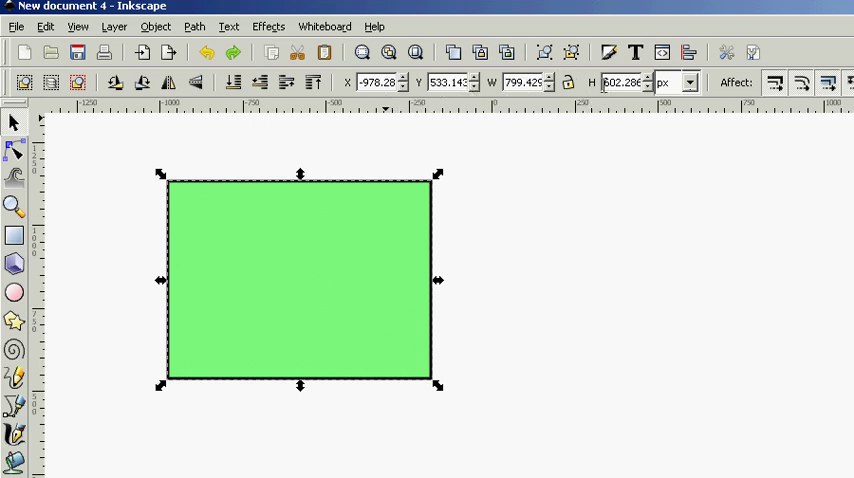
mouse_move(568, 84)
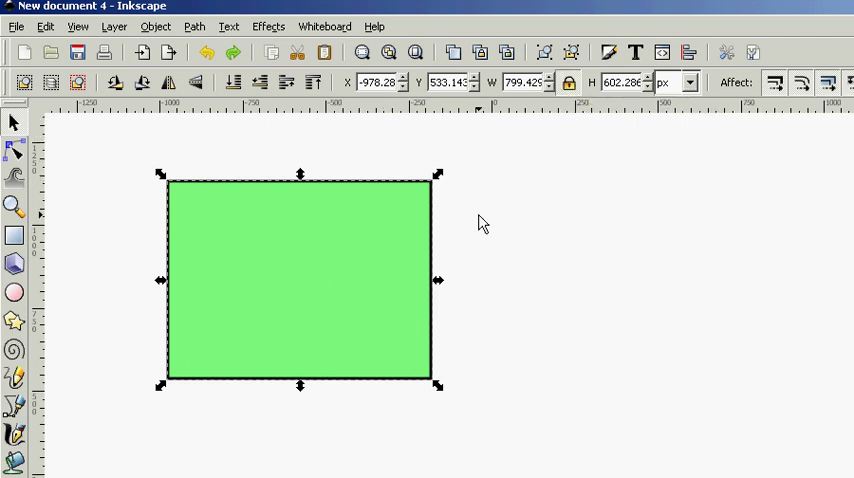
Step: Scale the green rectangle up to about 952 by 717 px, then delete it
left_click_drag(480, 222, 244, 242)
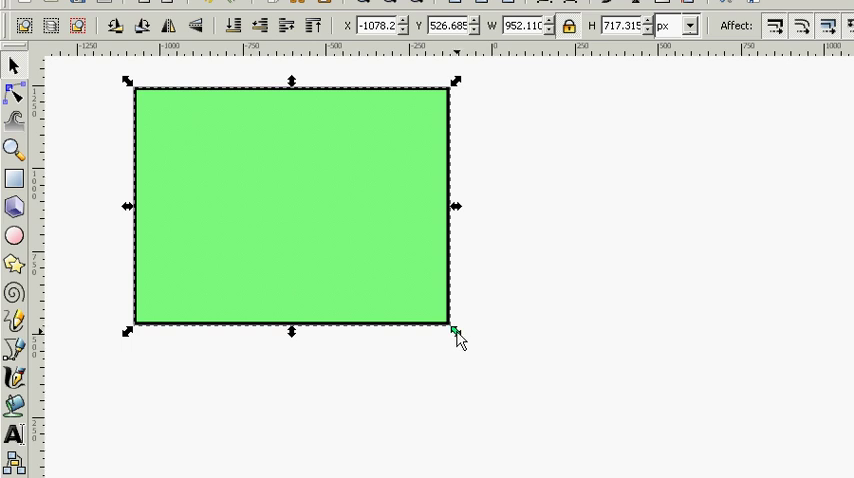
mouse_move(444, 332)
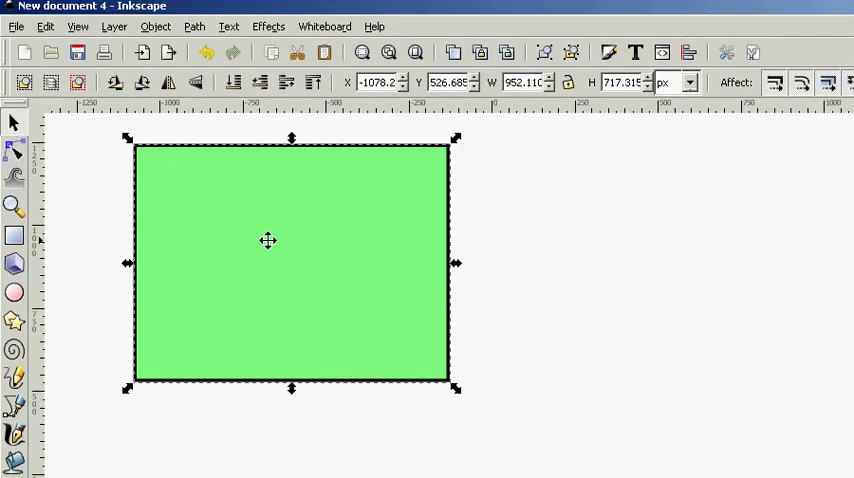
key("Delete")
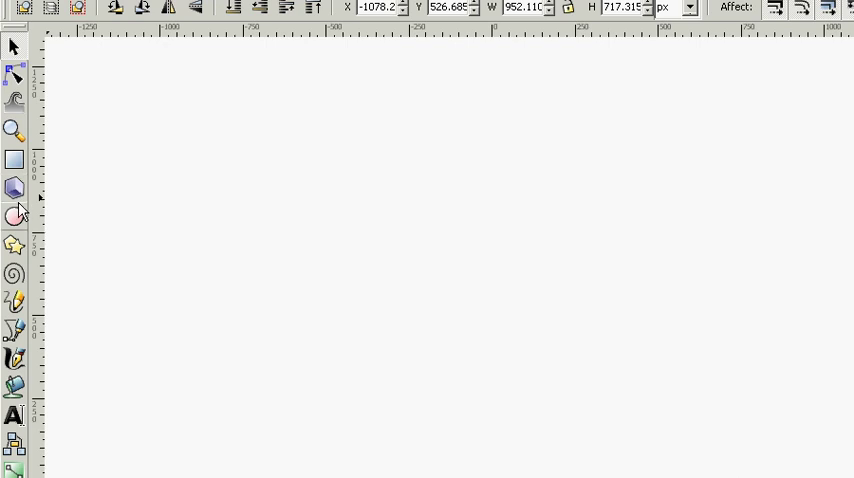
mouse_move(14, 188)
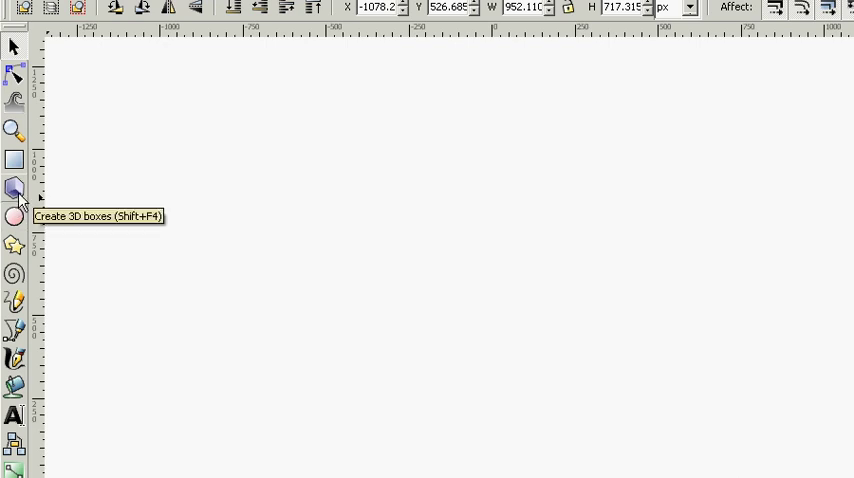
Step: Draw a purple 3D box, flatten it to a sliver, and delete it
left_click(14, 188)
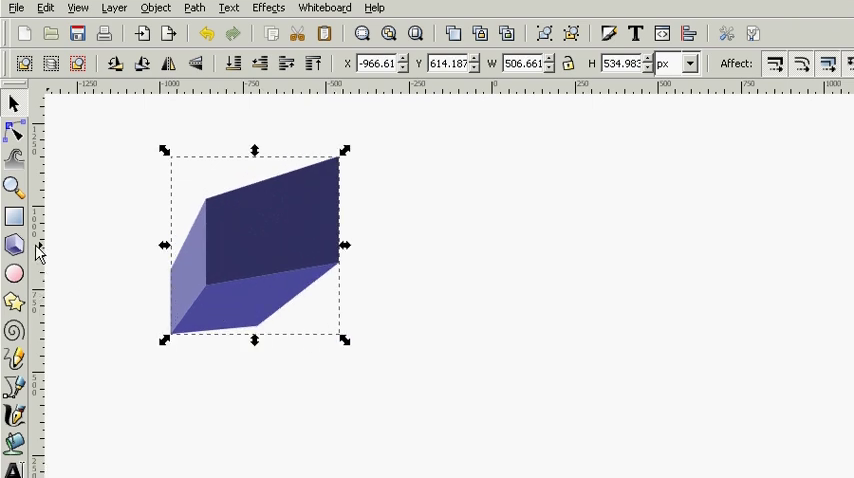
left_click(14, 244)
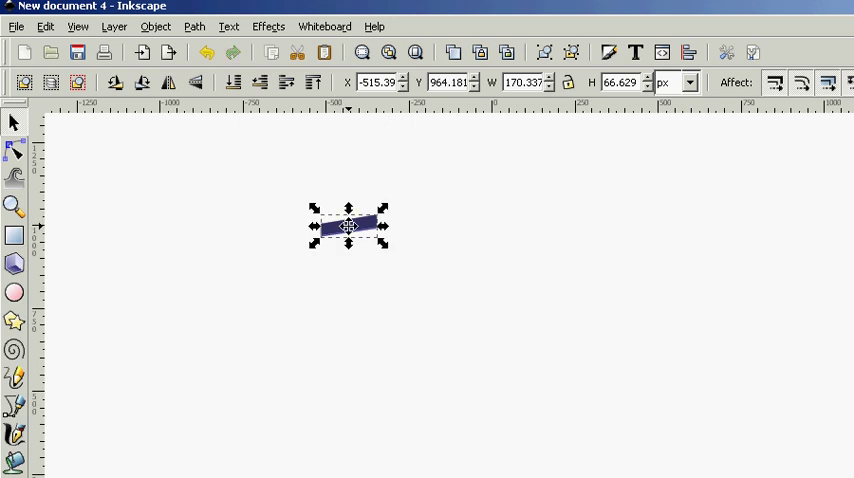
key("Delete")
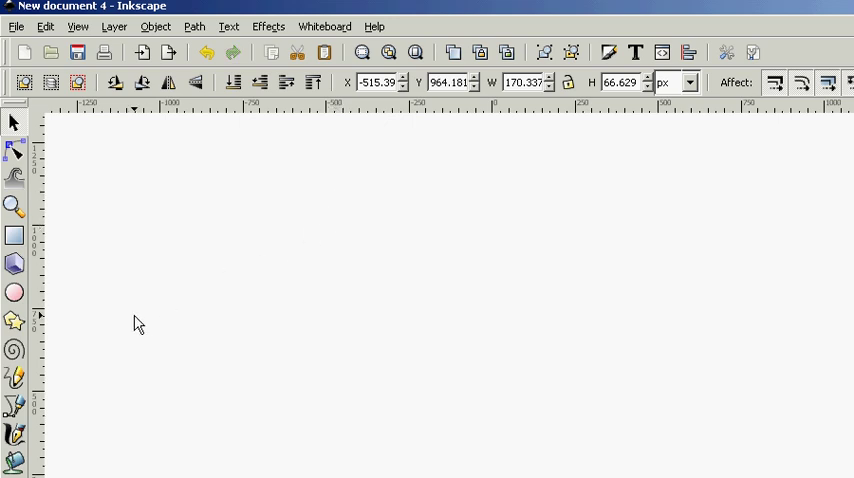
mouse_move(14, 322)
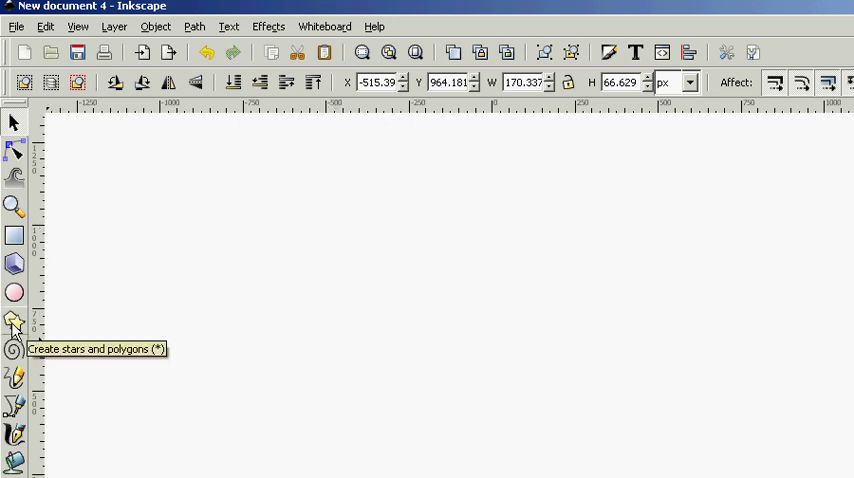
Step: Draw a many-pointed green star and reduce it to five corners
left_click(14, 322)
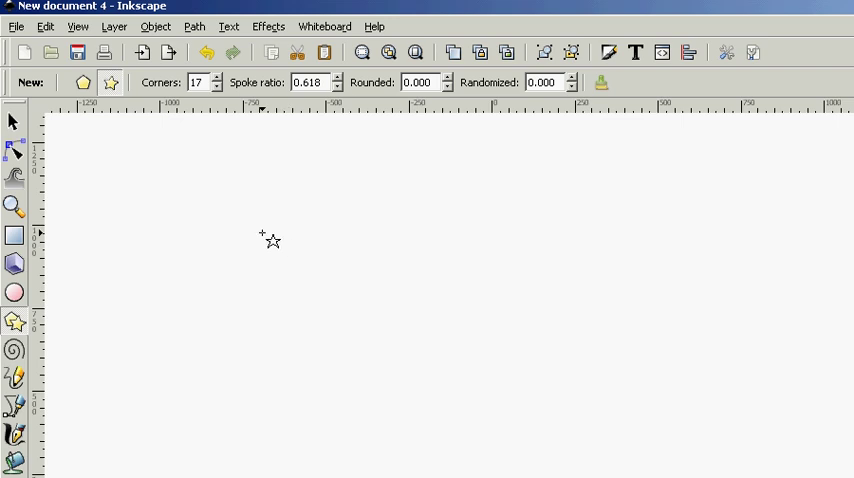
left_click_drag(262, 236, 318, 296)
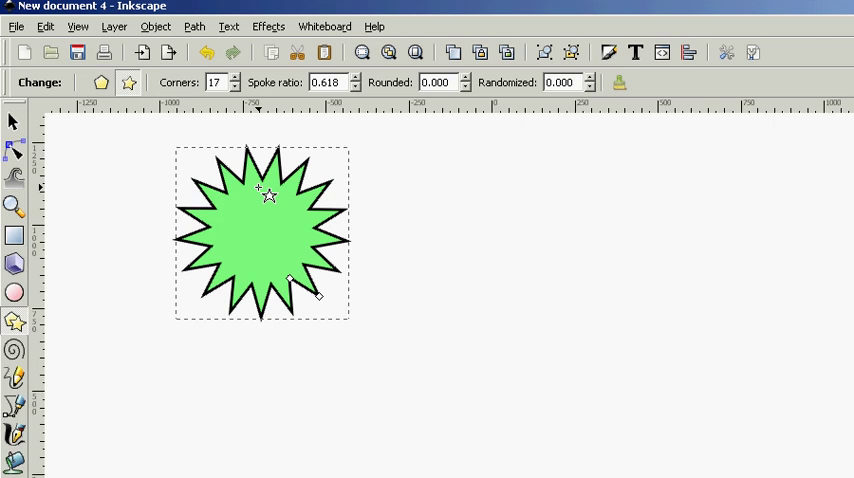
left_click(232, 88)
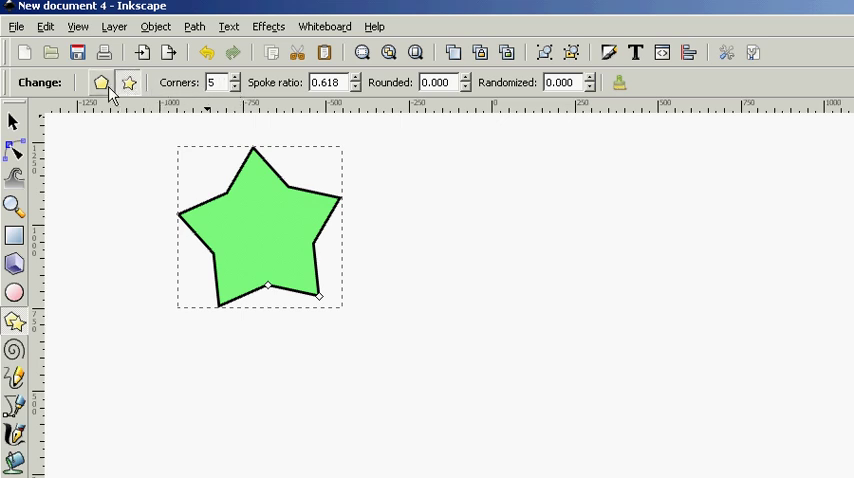
Step: Toggle polygon back to star and raise Rounded to about 1.03 for a gear look
left_click(100, 84)
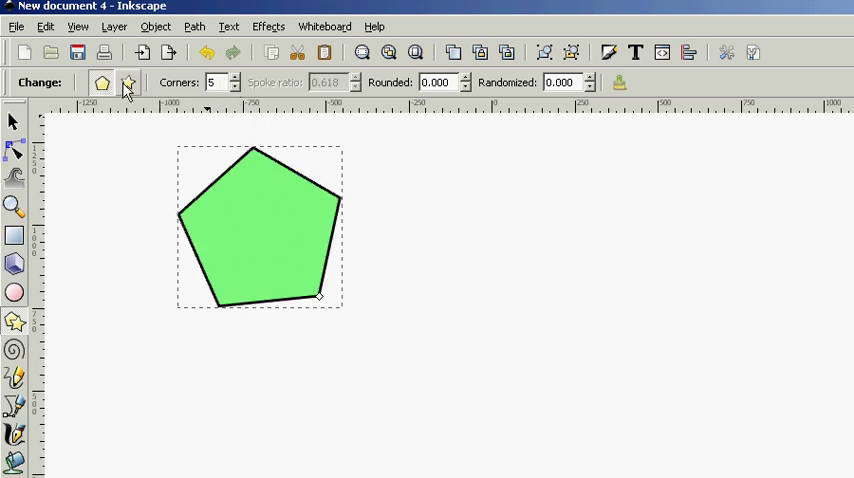
left_click(128, 82)
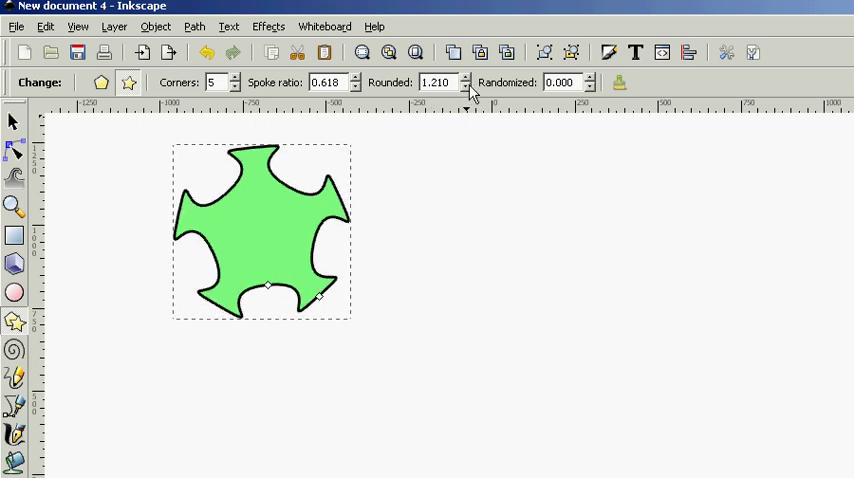
left_click(466, 88)
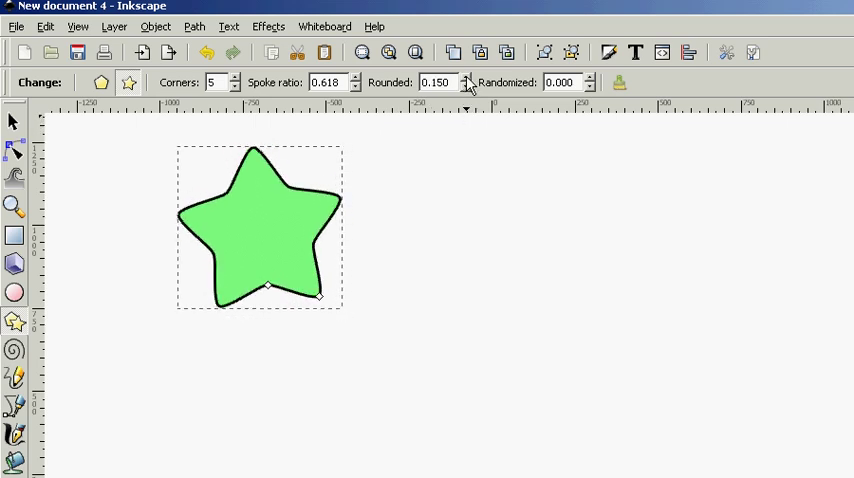
left_click(466, 78)
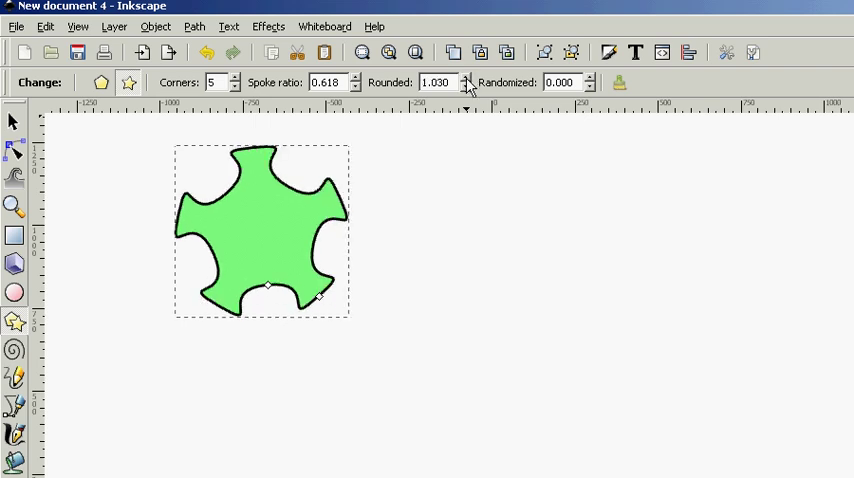
mouse_move(592, 82)
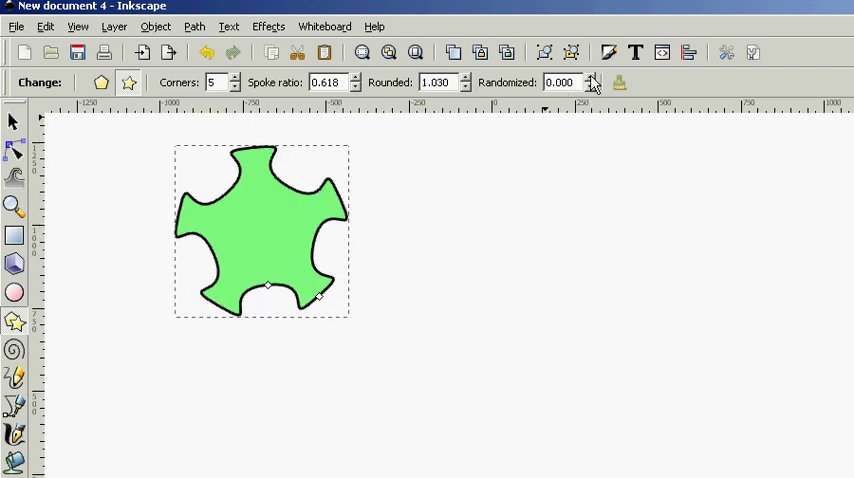
mouse_move(14, 120)
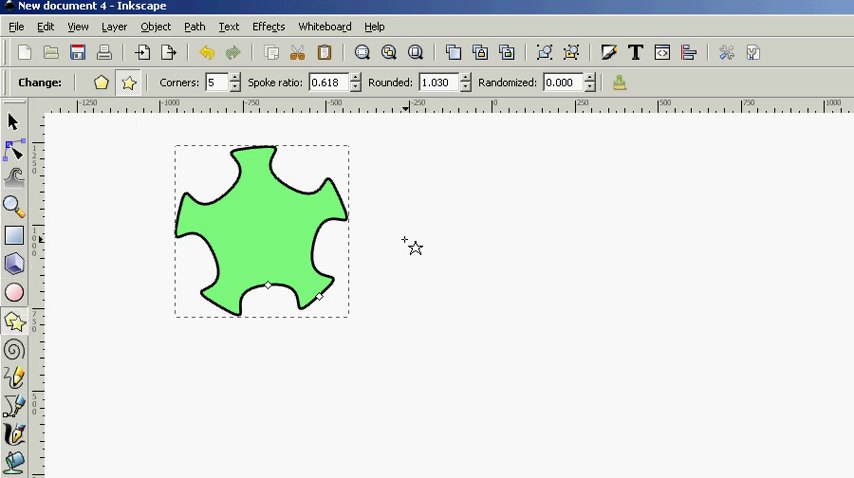
Step: Draw a dark blue rounded star gear beside the green one and adjust its Randomized value
left_click_drag(404, 244, 490, 290)
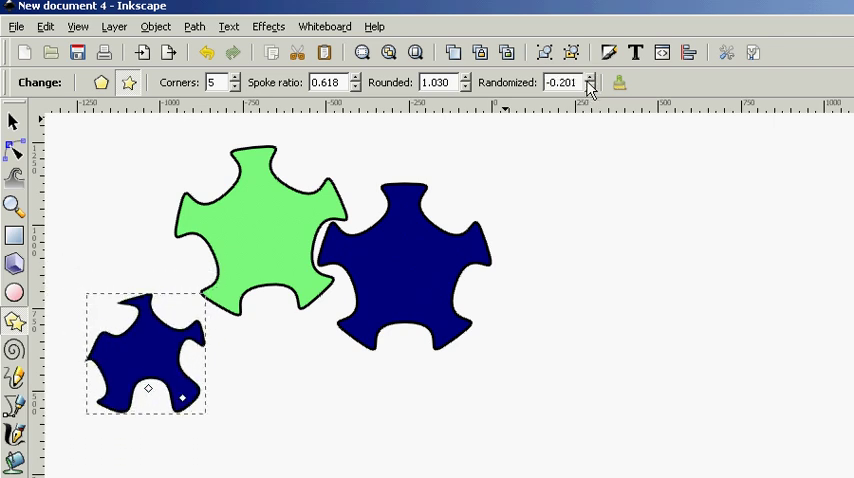
left_click(590, 78)
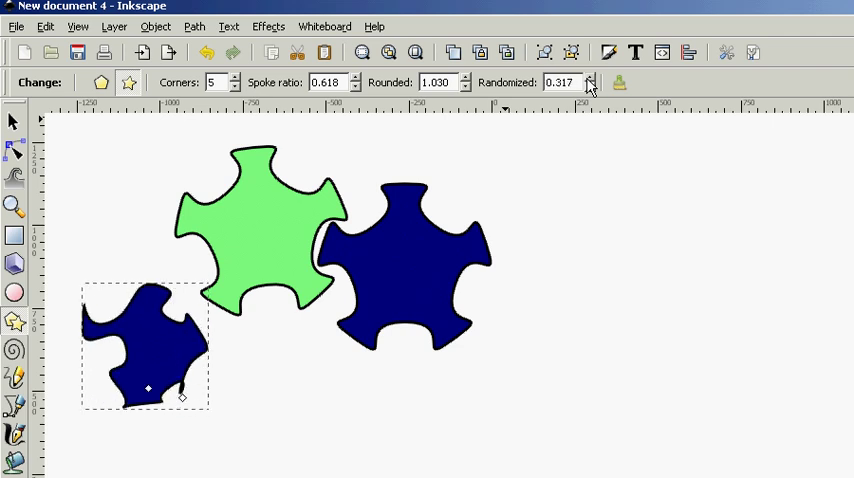
left_click(590, 88)
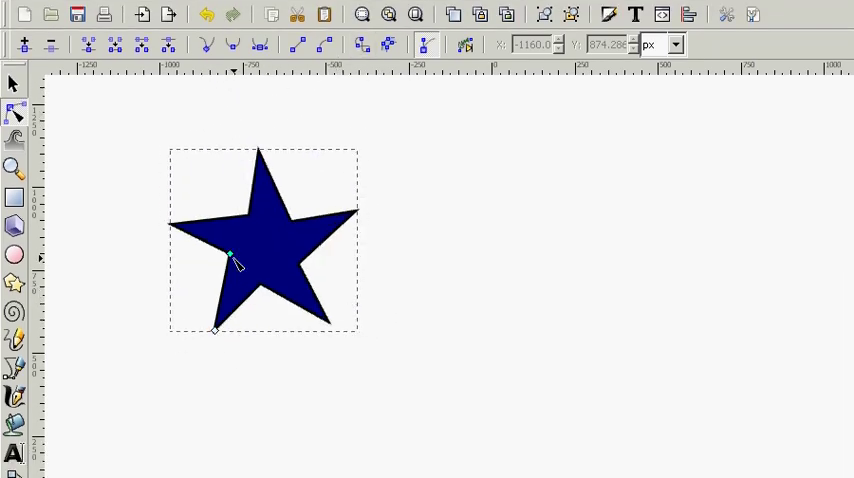
Step: Pull one point of the dark blue star outward to reshape it
left_click_drag(230, 258, 318, 344)
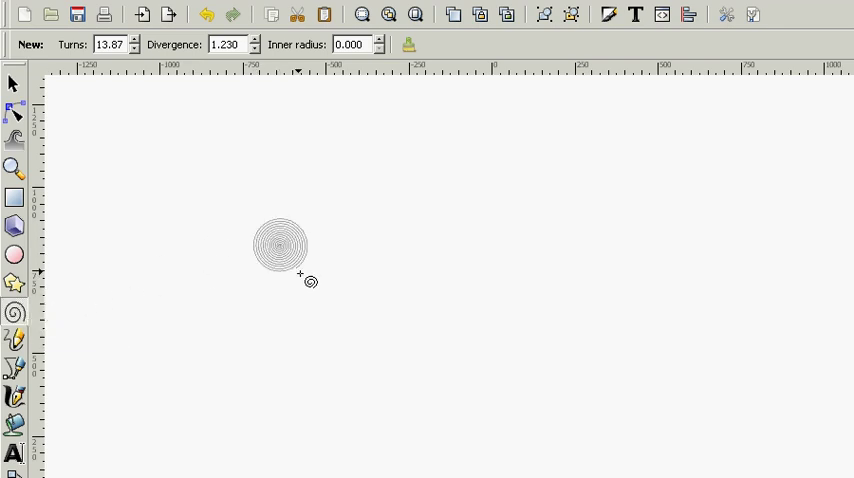
Step: Draw a spiral on the empty canvas and change its Divergence
left_click_drag(300, 272, 396, 348)
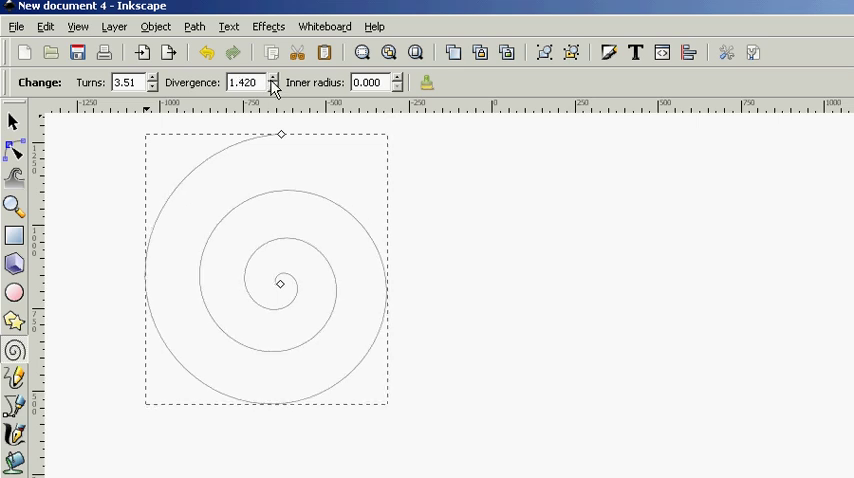
left_click(272, 78)
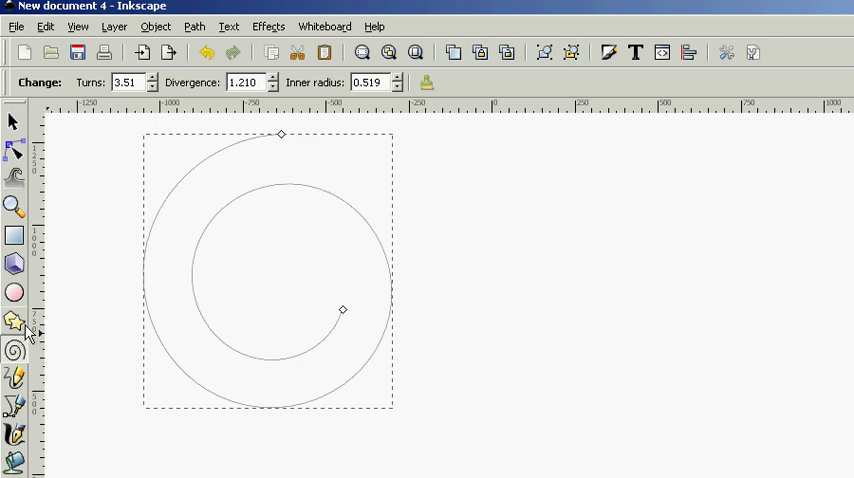
mouse_move(14, 322)
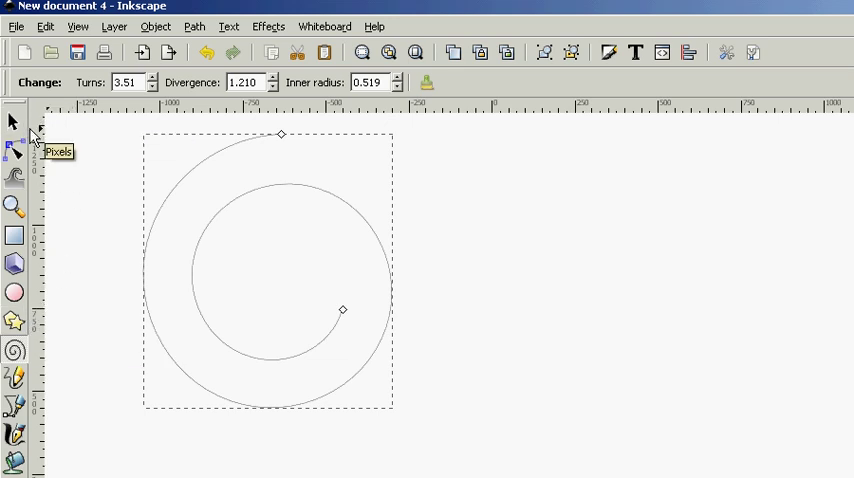
mouse_move(16, 152)
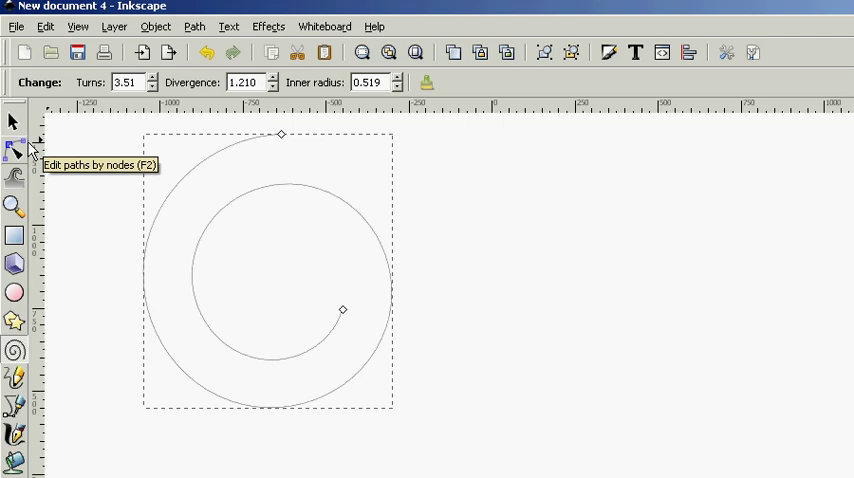